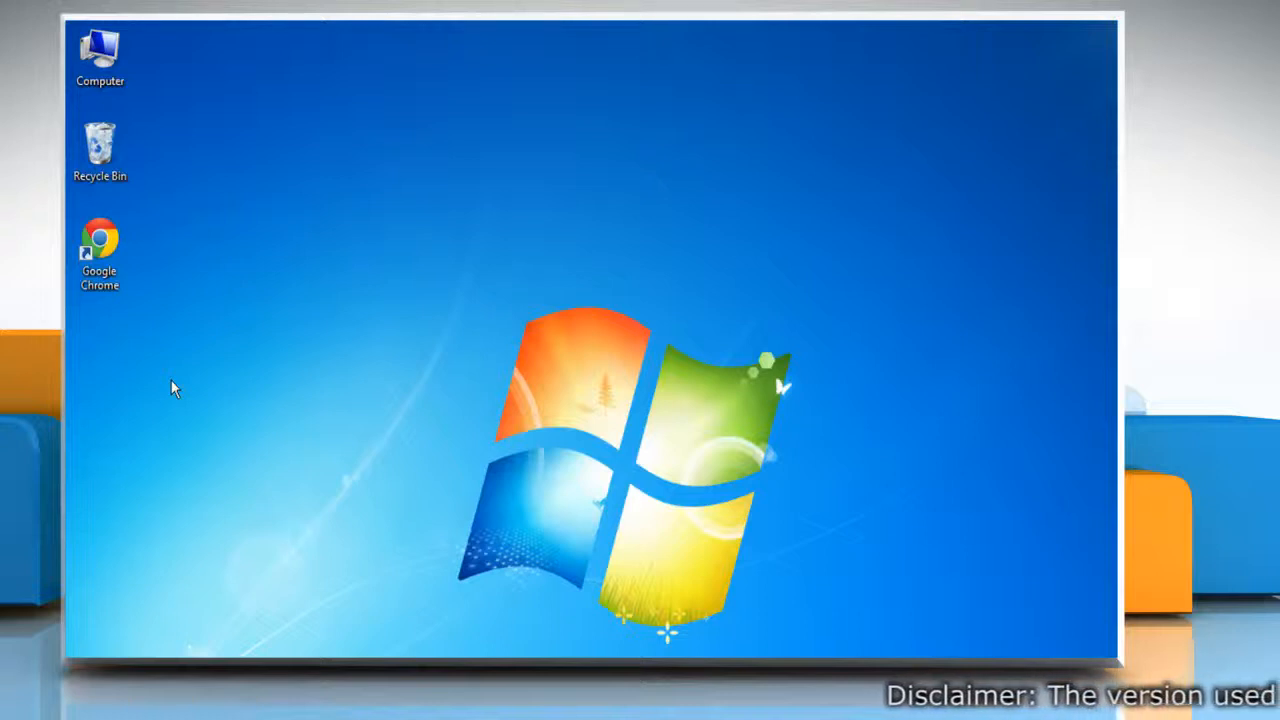
- Launch Google Chrome from the desktop shortcut to the Google homepage
{"action": "double_click", "coordinate": [100, 244]}
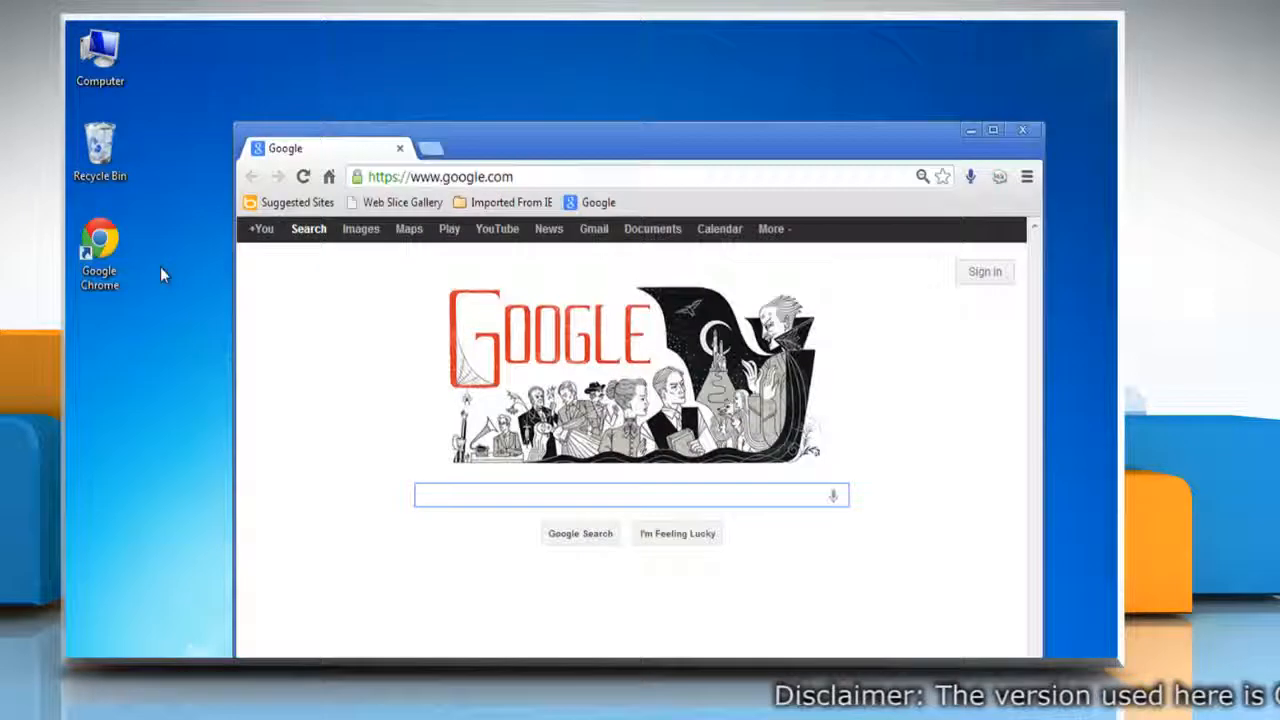
- Sign in to Chrome with the Google account from the Chrome menu
{"action": "left_click", "coordinate": [1026, 176]}
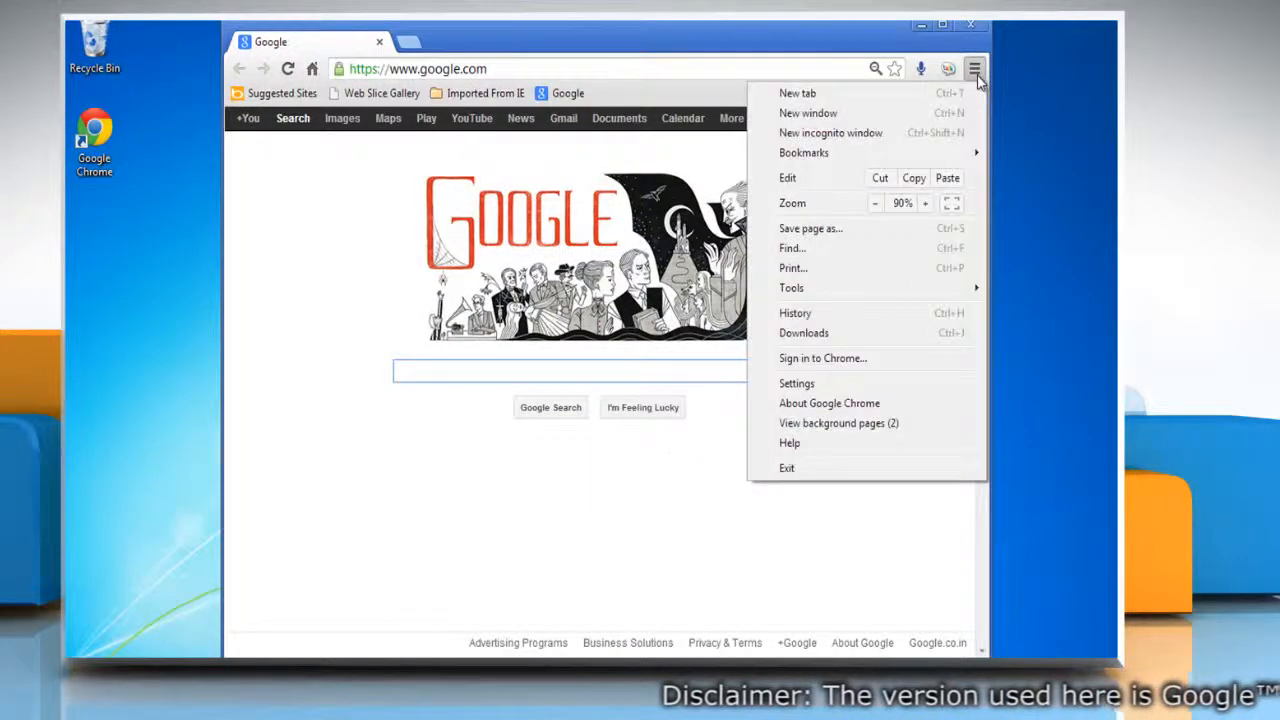
{"action": "mouse_move", "coordinate": [872, 362]}
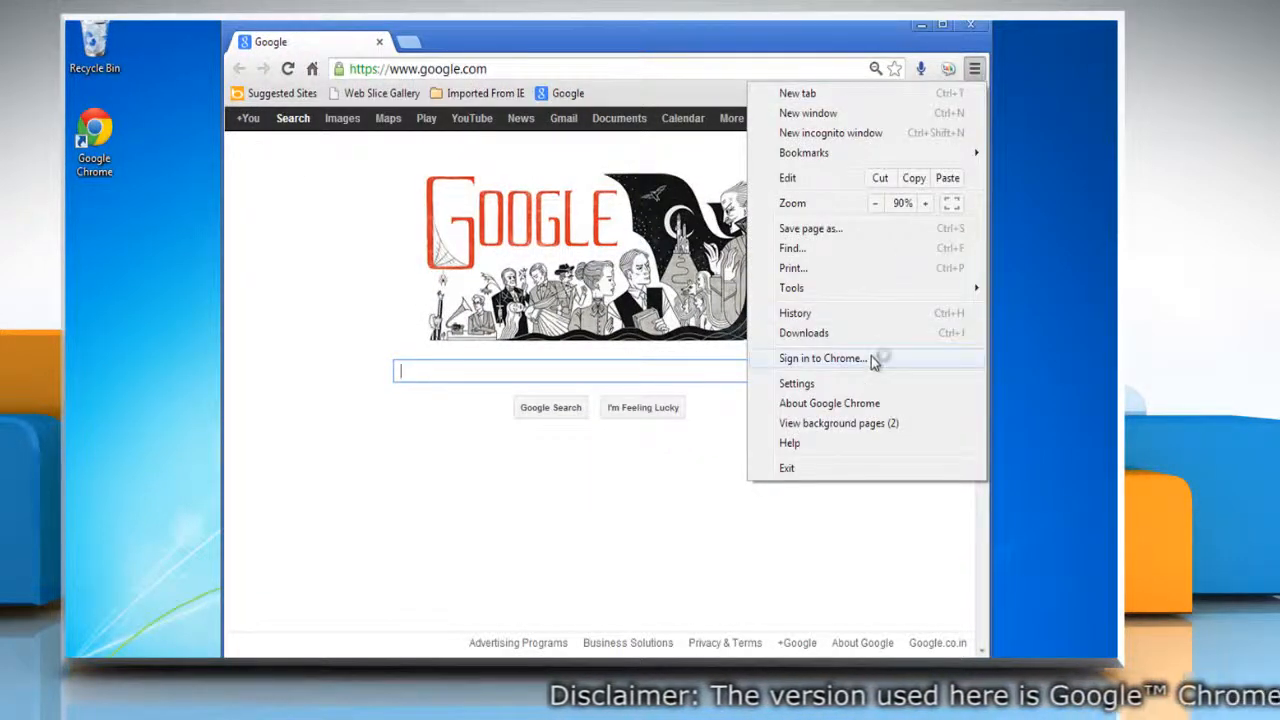
{"action": "left_click", "coordinate": [822, 358]}
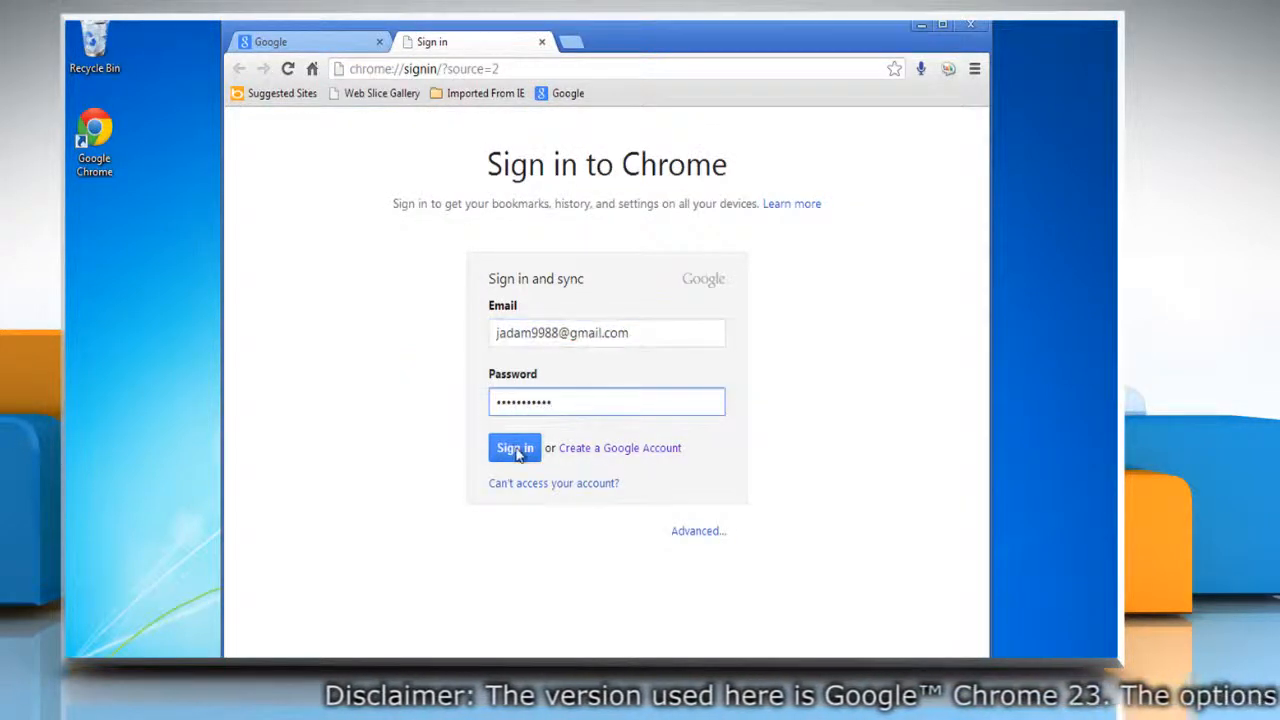
{"action": "left_click", "coordinate": [514, 448]}
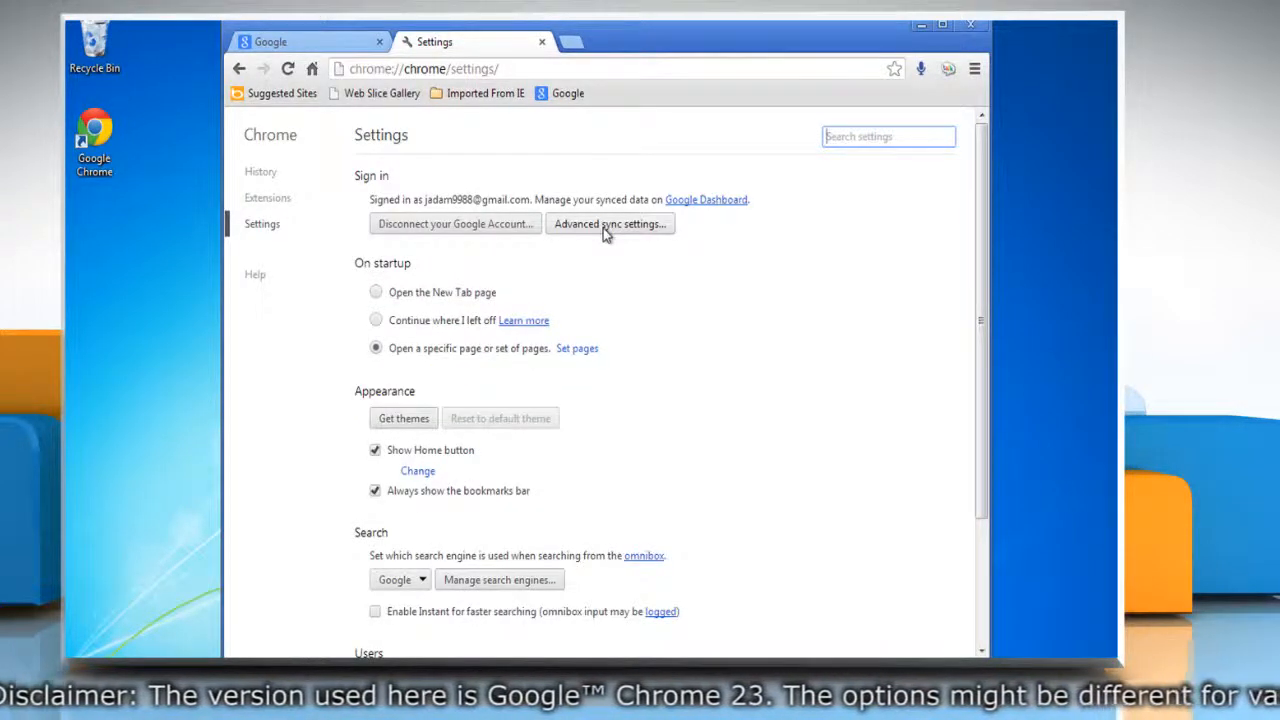
- Set advanced sync to 'Choose what to sync', keeping apps, settings, bookmarks, omnibox history and open tabs
{"action": "left_click", "coordinate": [610, 224]}
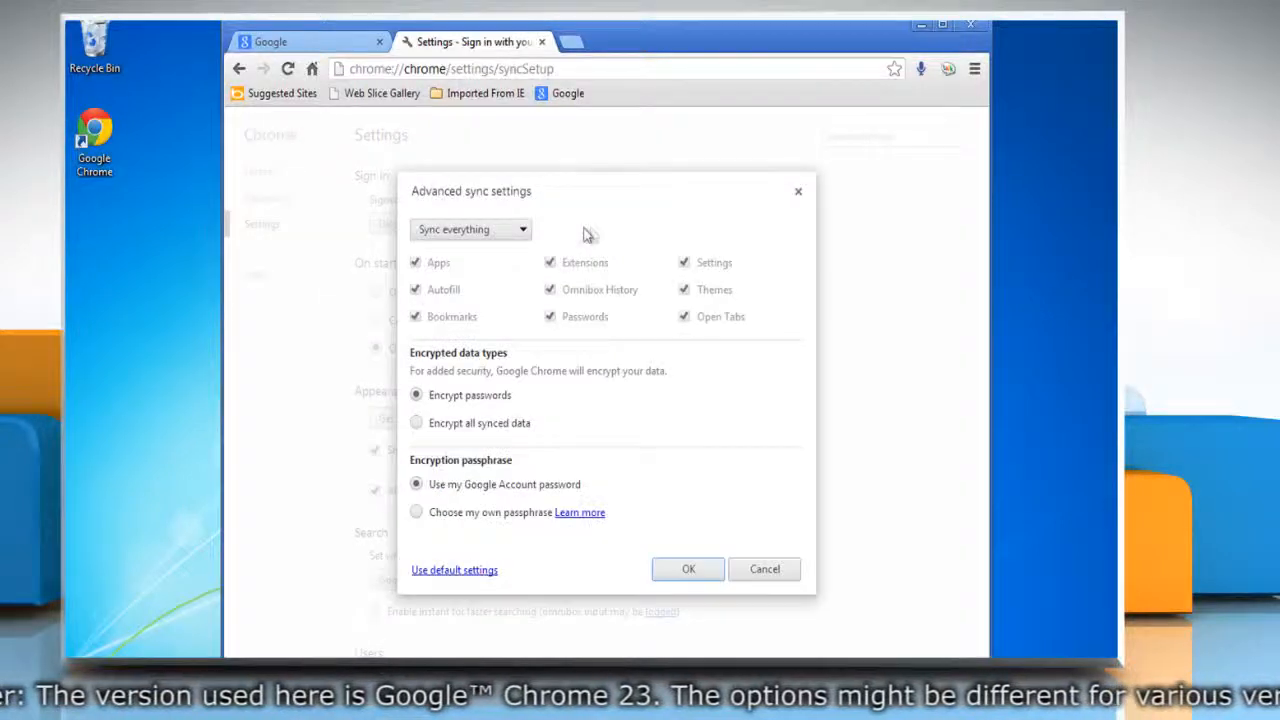
{"action": "left_click", "coordinate": [470, 228]}
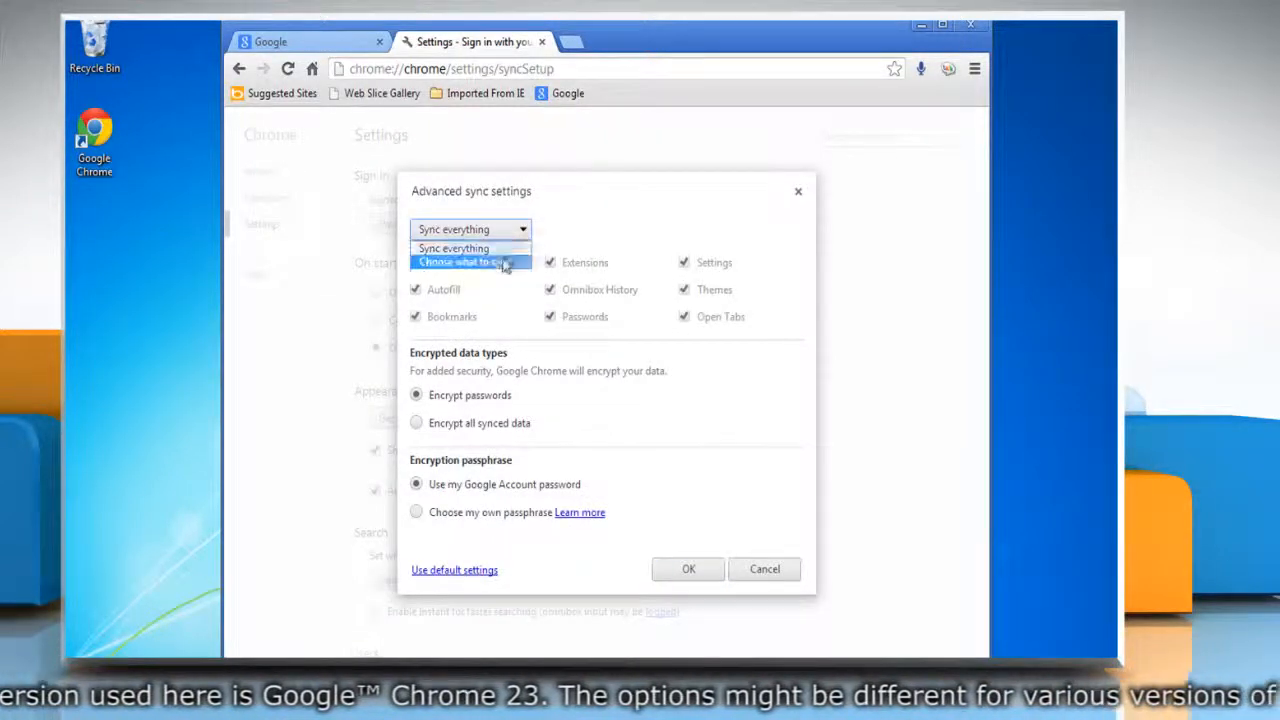
{"action": "left_click", "coordinate": [470, 262]}
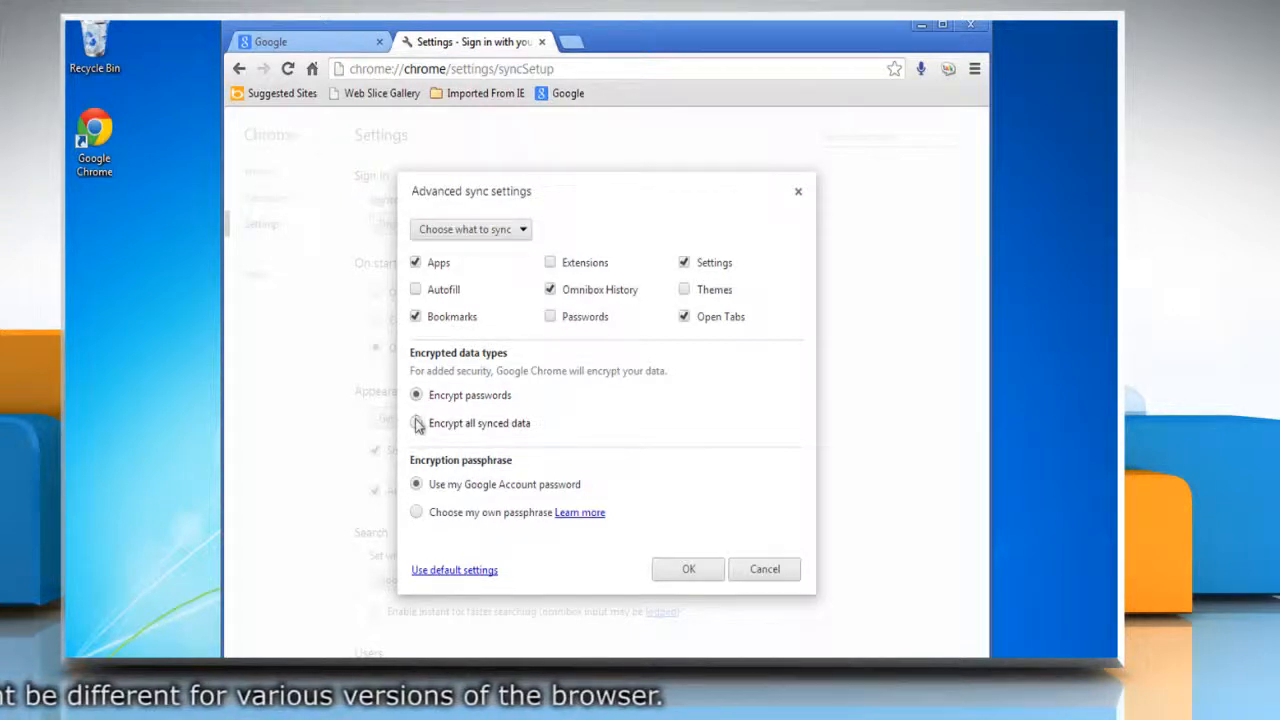
- Encrypt all synced data with a custom passphrase and confirm with OK
{"action": "left_click", "coordinate": [416, 424]}
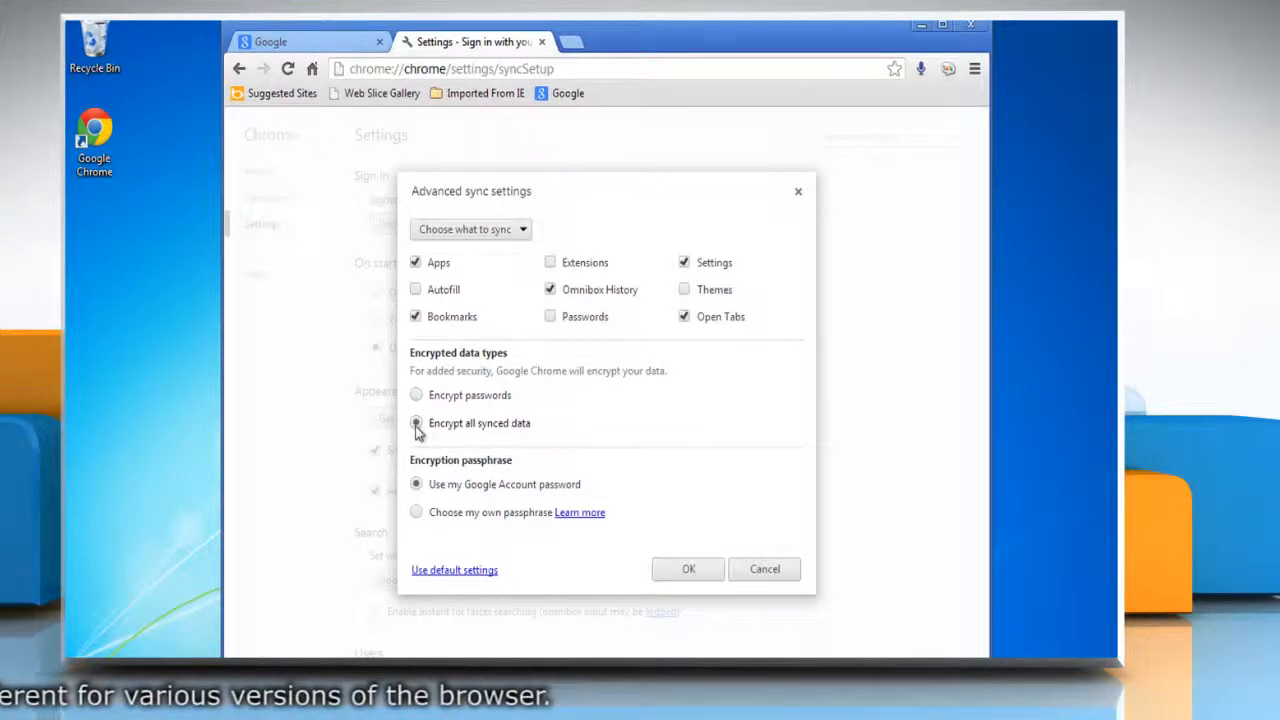
{"action": "left_click", "coordinate": [416, 424]}
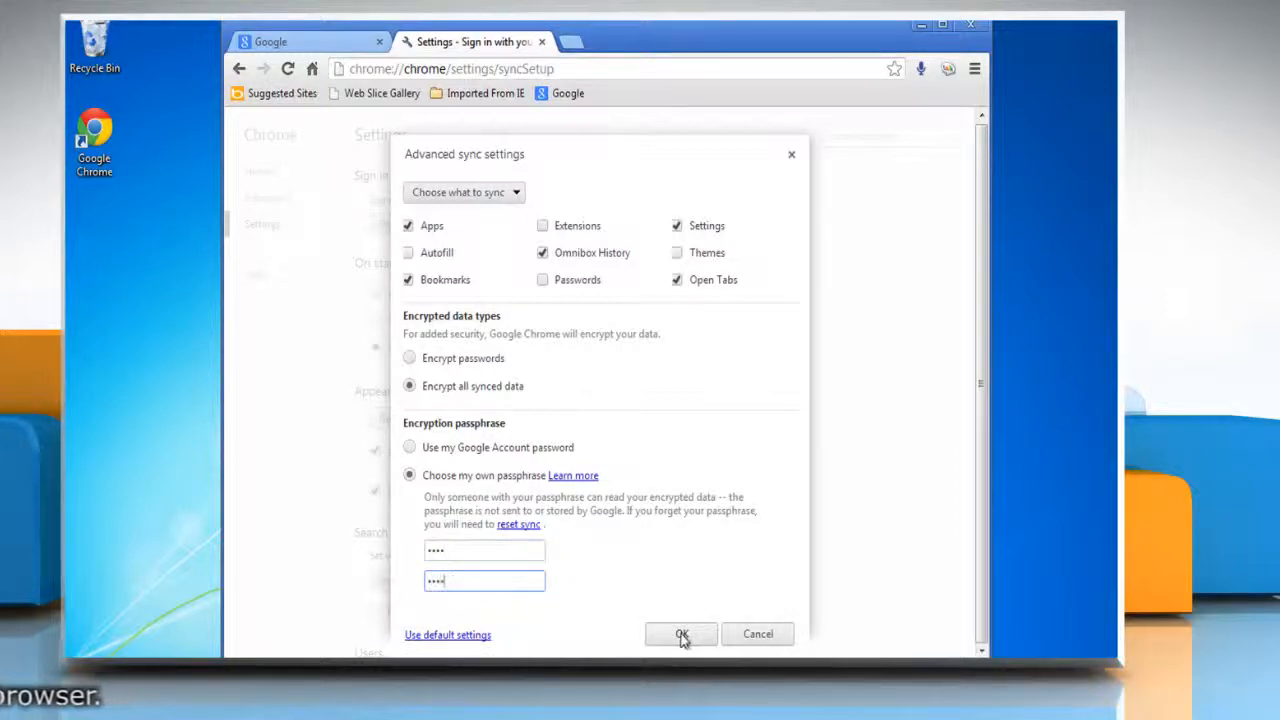
{"action": "left_click", "coordinate": [680, 634]}
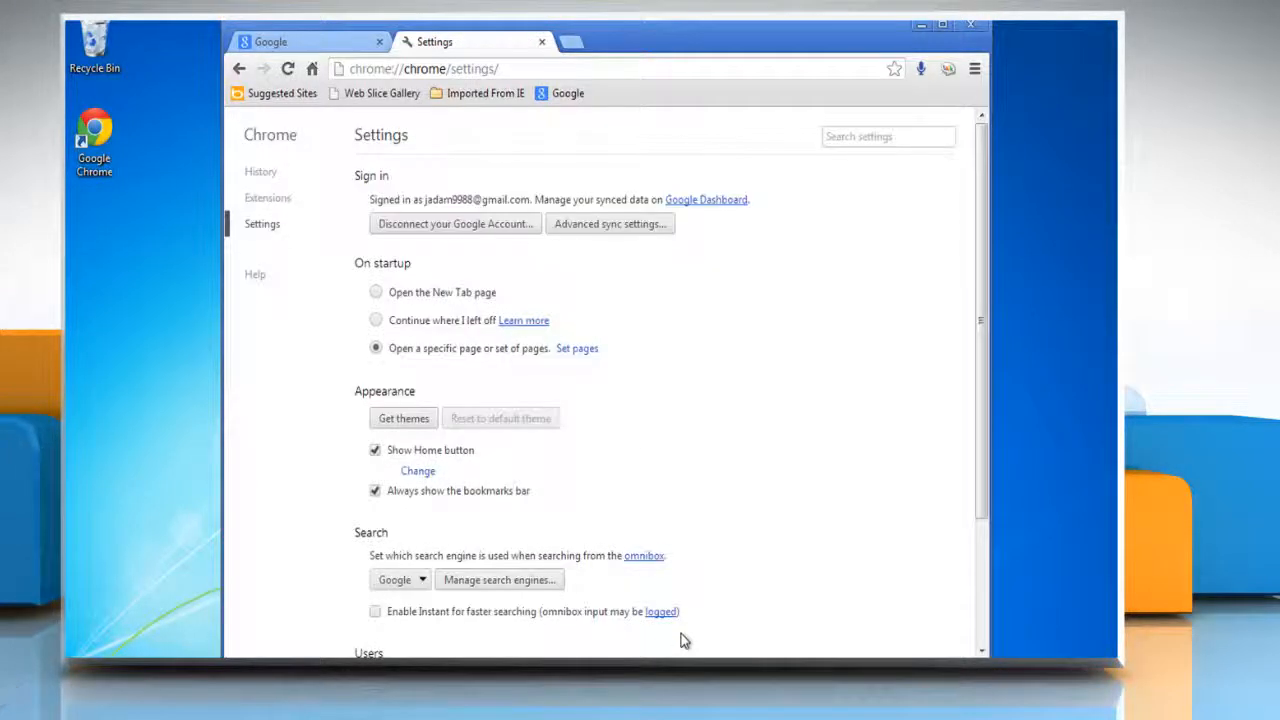